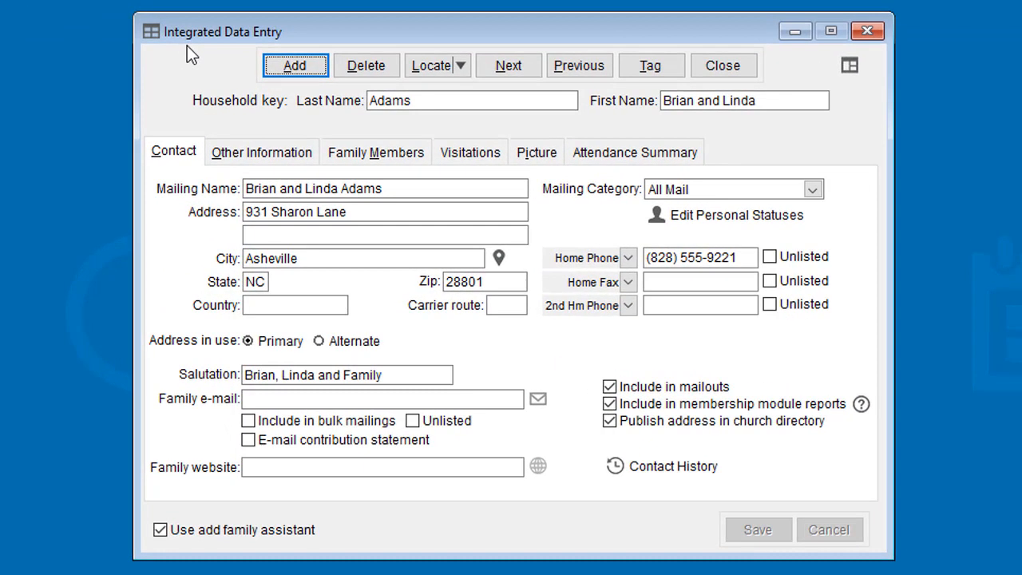
mouse_move(762, 74)
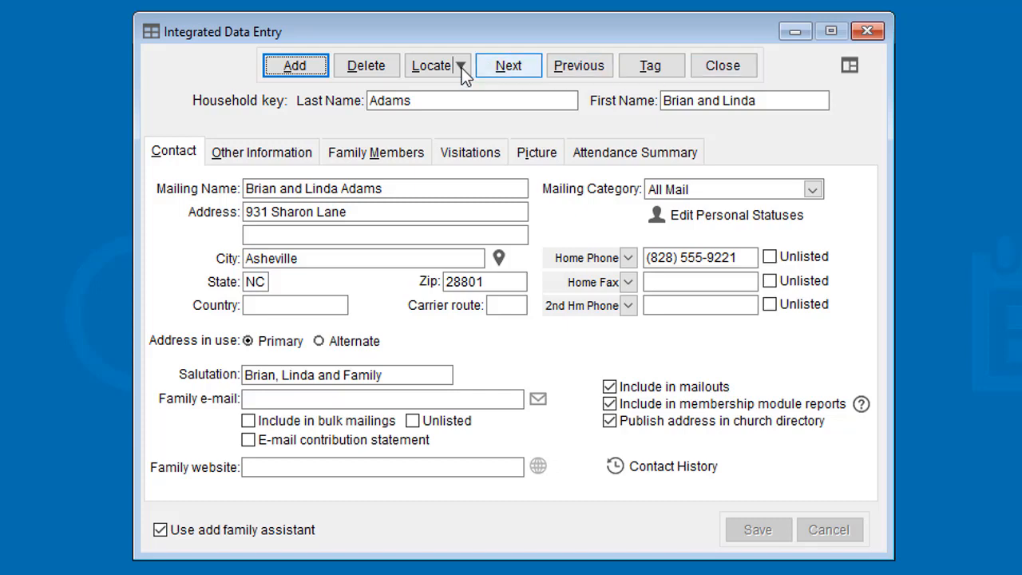
Step: Pick the Adams household and select Smith from the side list, then reopen Integrated Data Entry
left_click(431, 66)
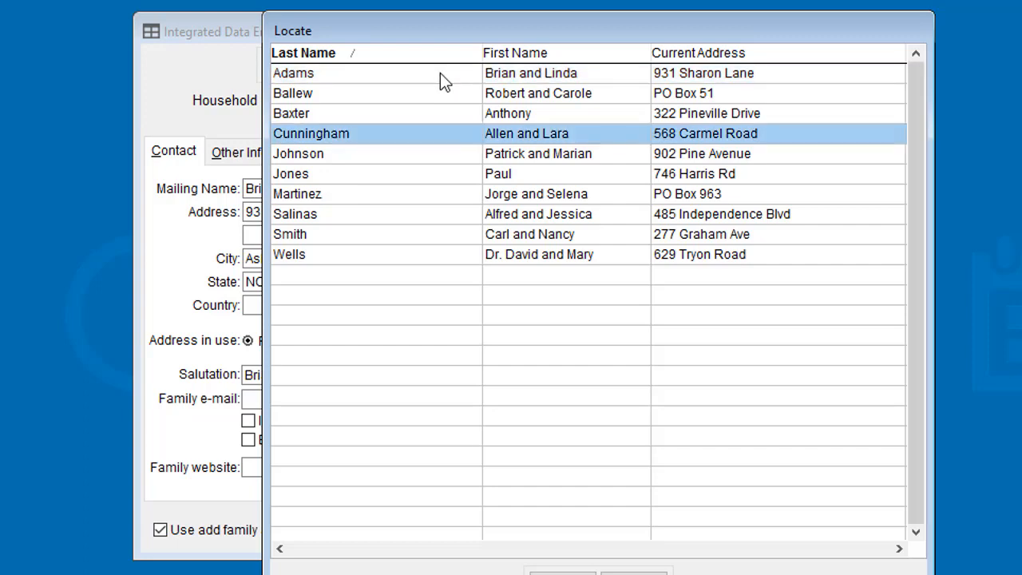
double_click(293, 73)
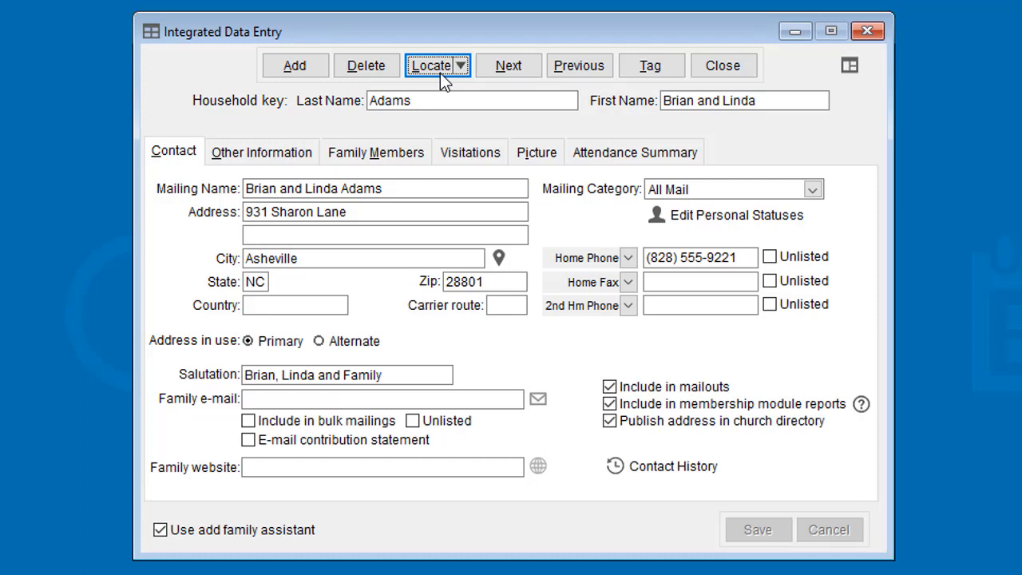
mouse_move(846, 96)
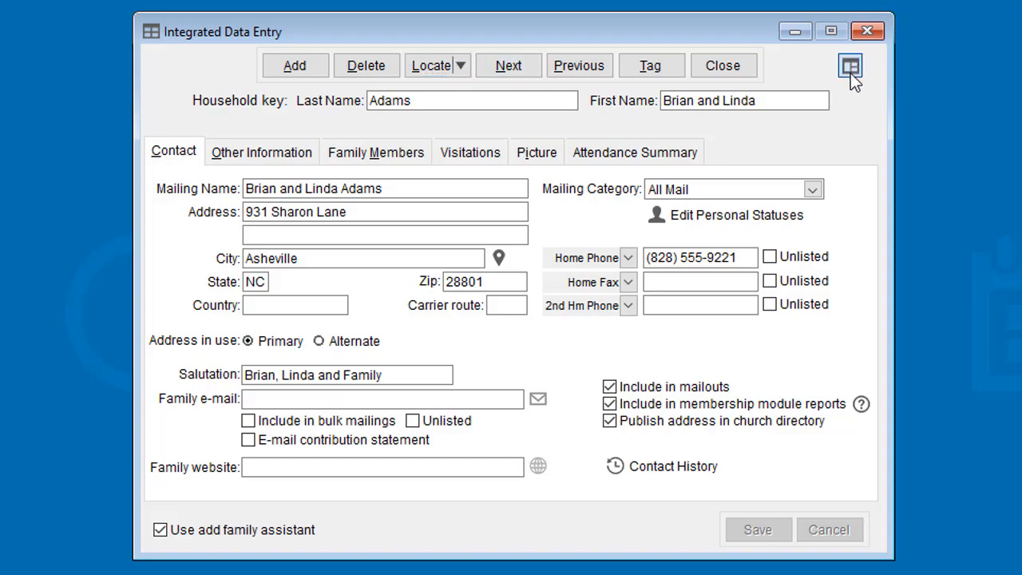
left_click(849, 67)
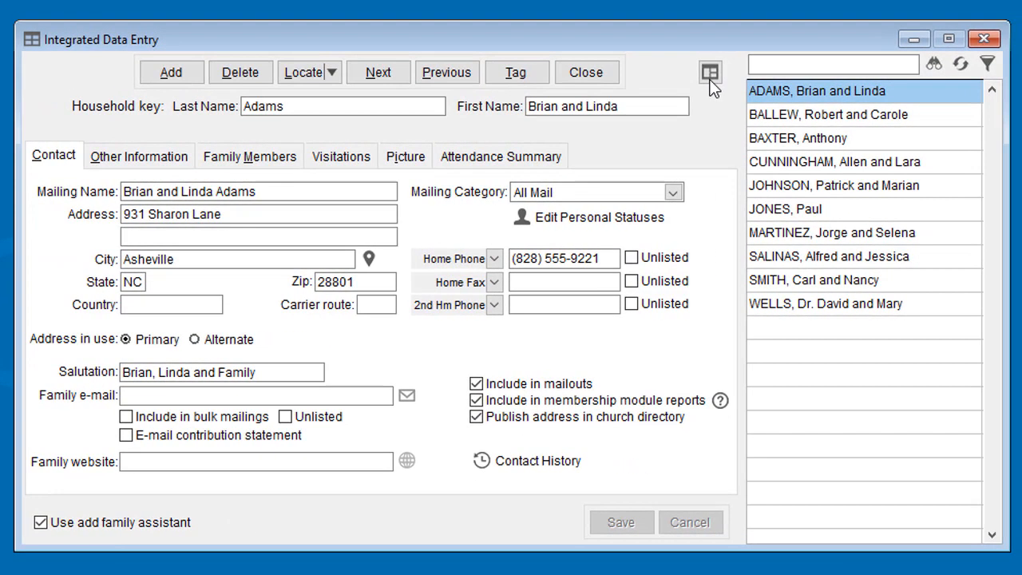
left_click(834, 161)
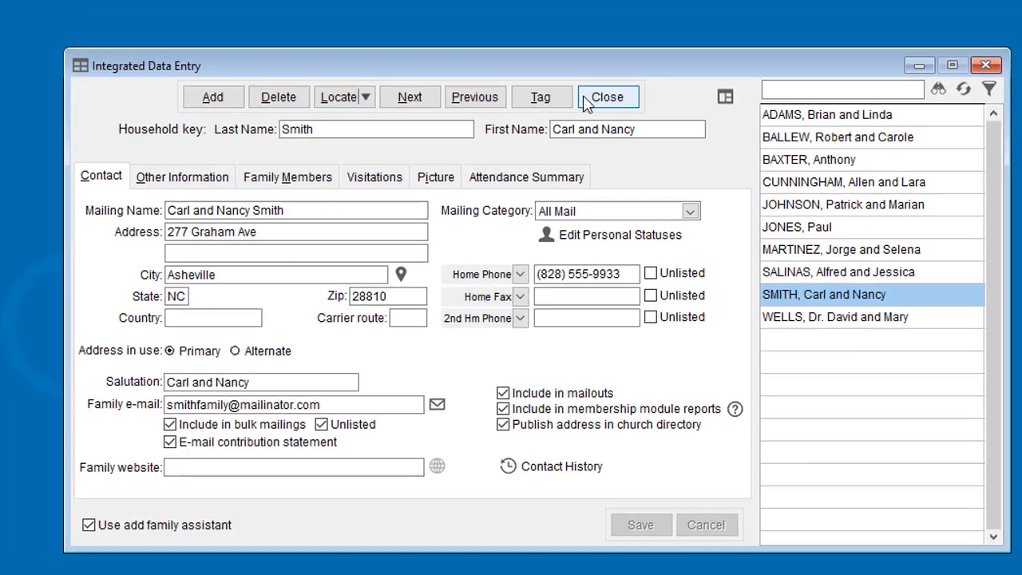
left_click(607, 96)
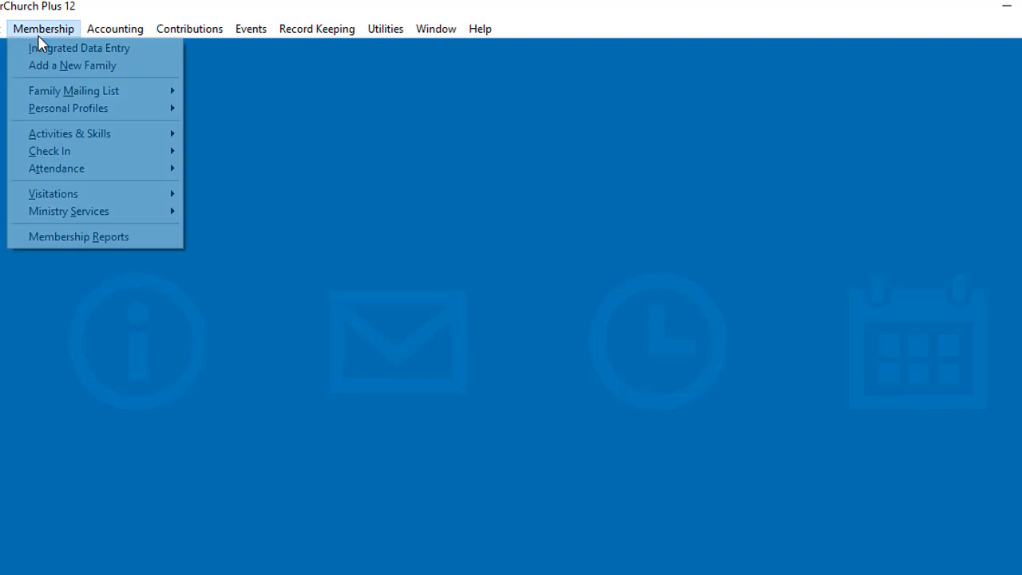
left_click(79, 48)
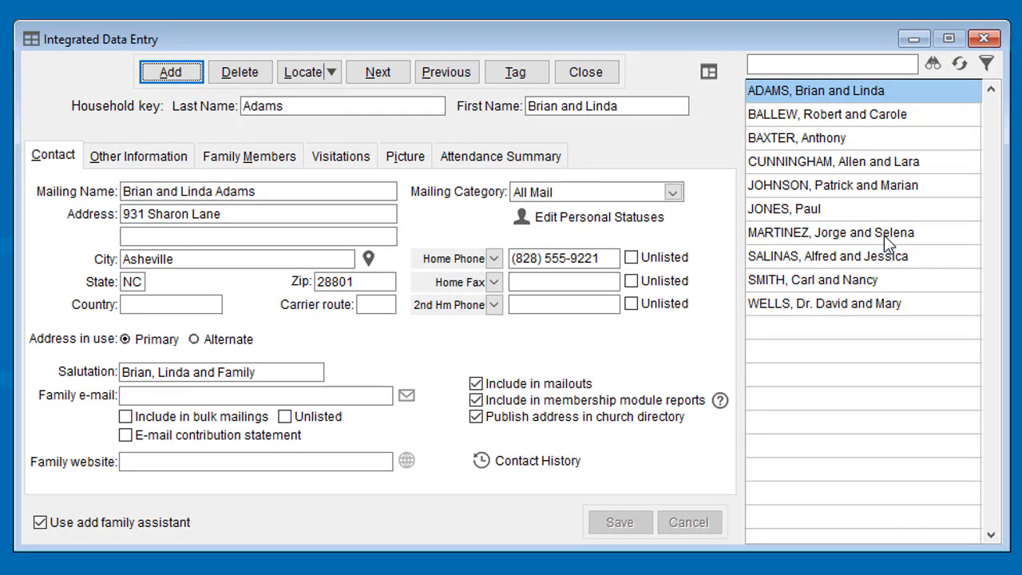
mouse_move(855, 170)
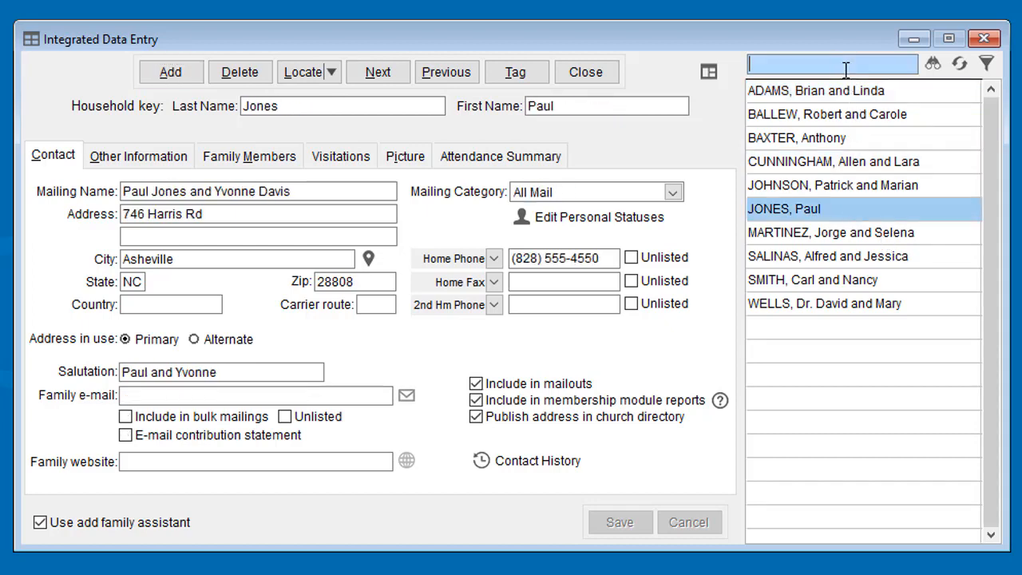
mouse_move(987, 64)
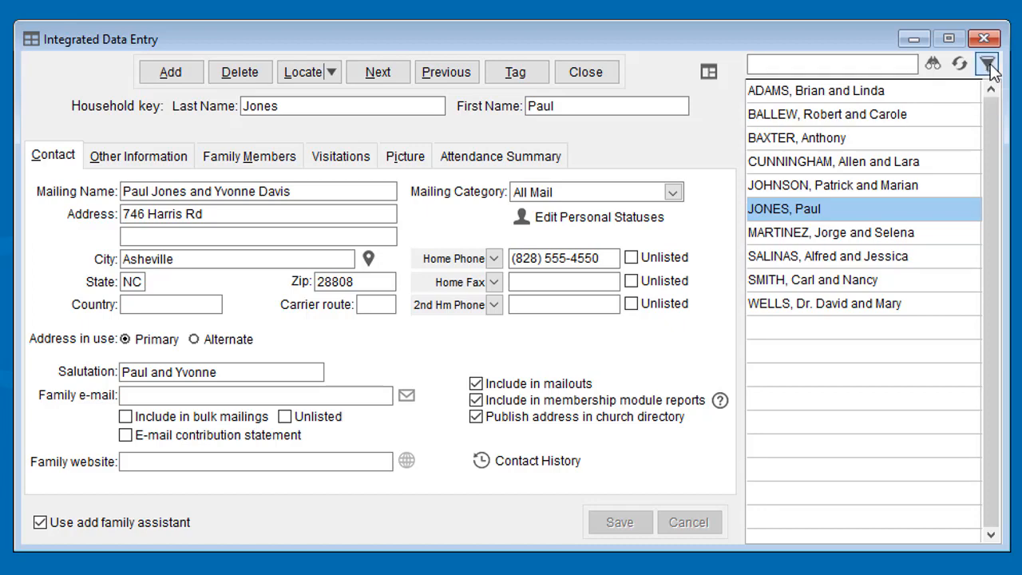
Step: Filter the household list to the Email Only mailing category
left_click(673, 192)
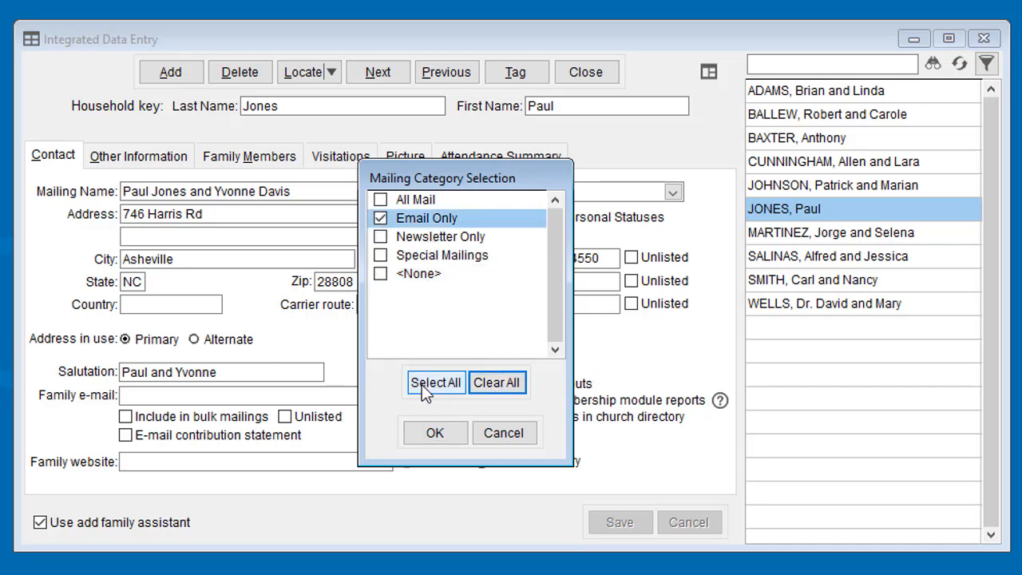
left_click(434, 433)
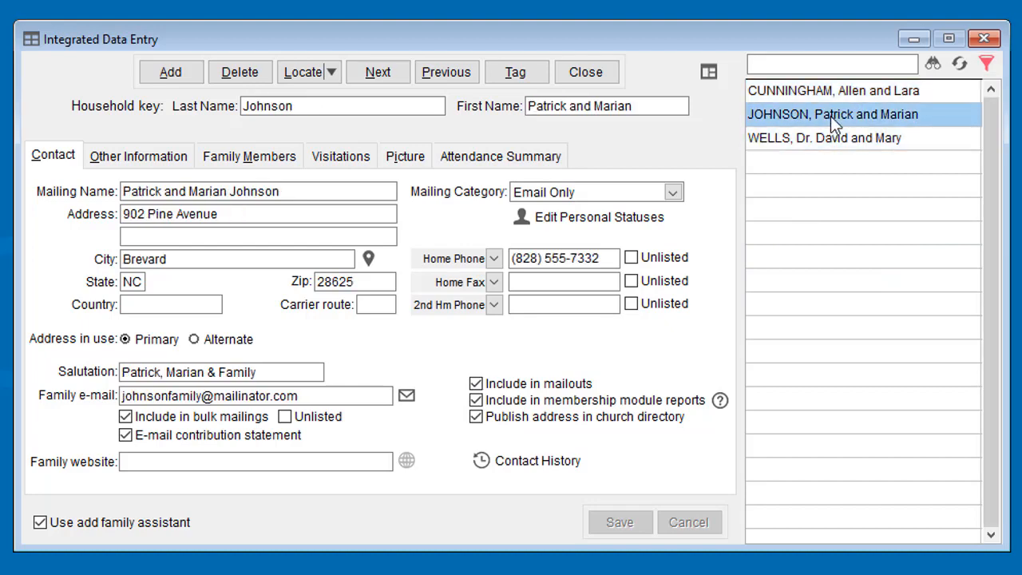
Step: Move between the Cunningham and Johnson records, then clear the Email Only filter
left_click(834, 90)
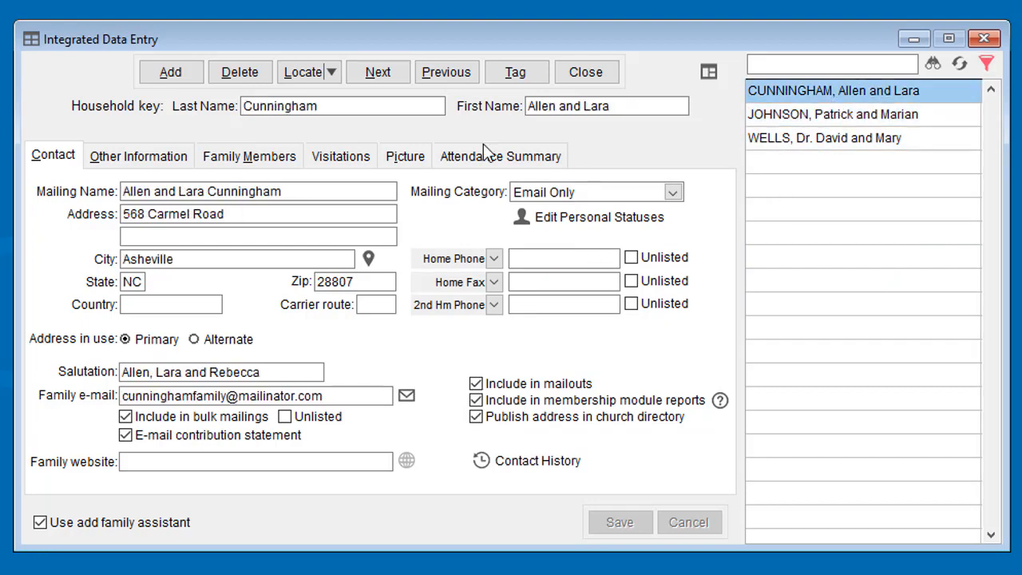
left_click(447, 72)
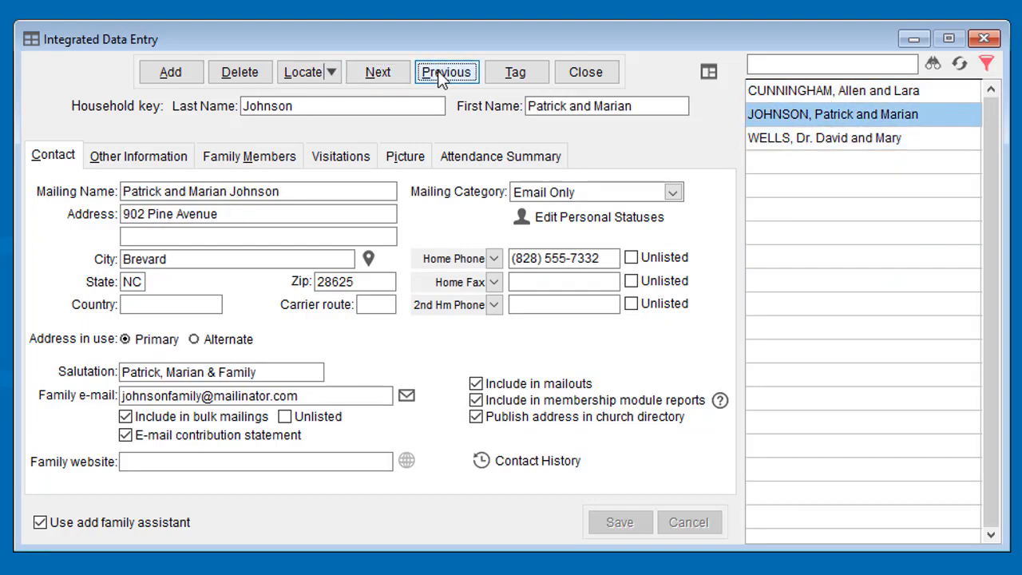
left_click(447, 72)
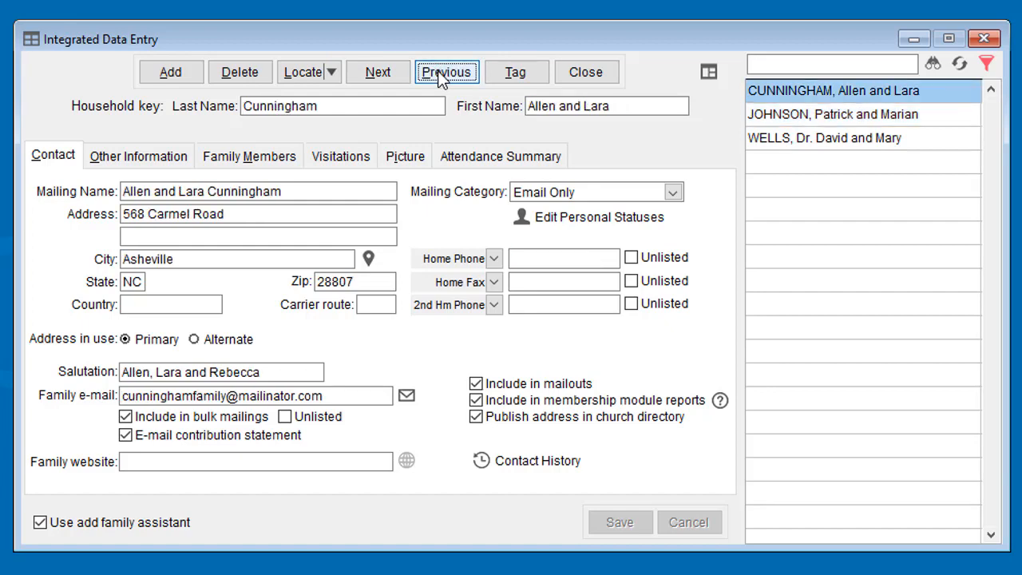
left_click(304, 71)
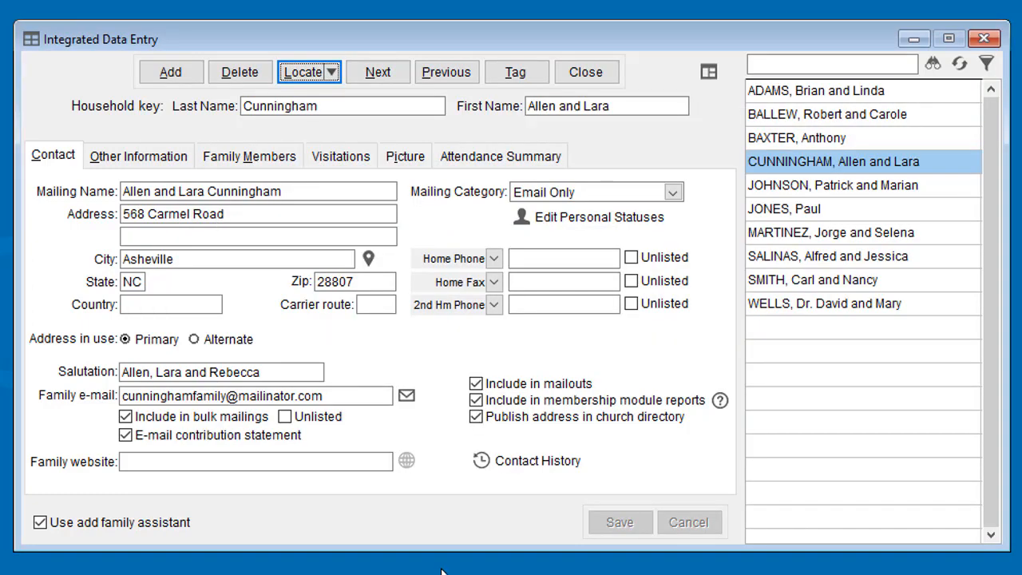
Step: Search the household list for 'al'
left_click(831, 64)
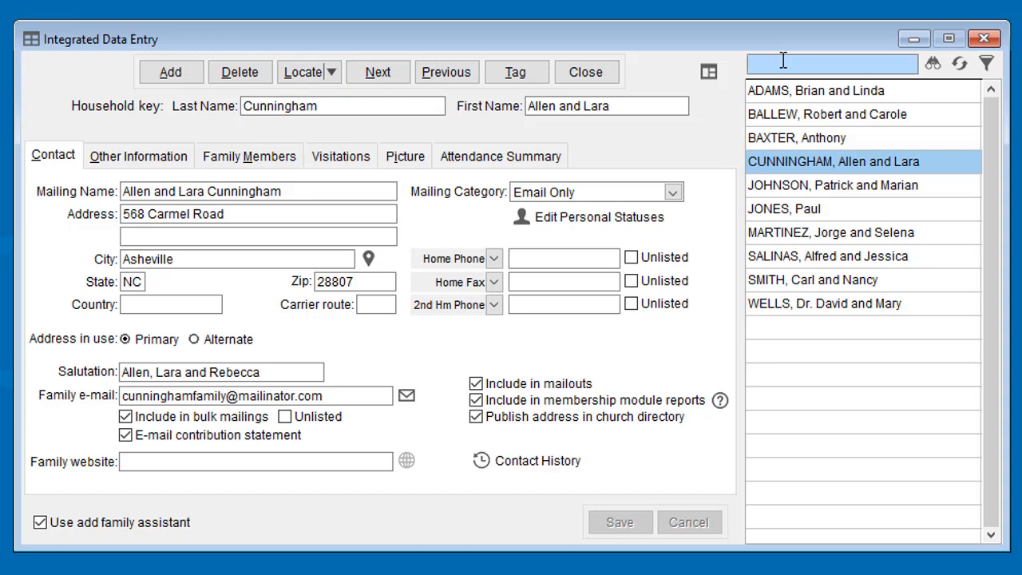
type("al")
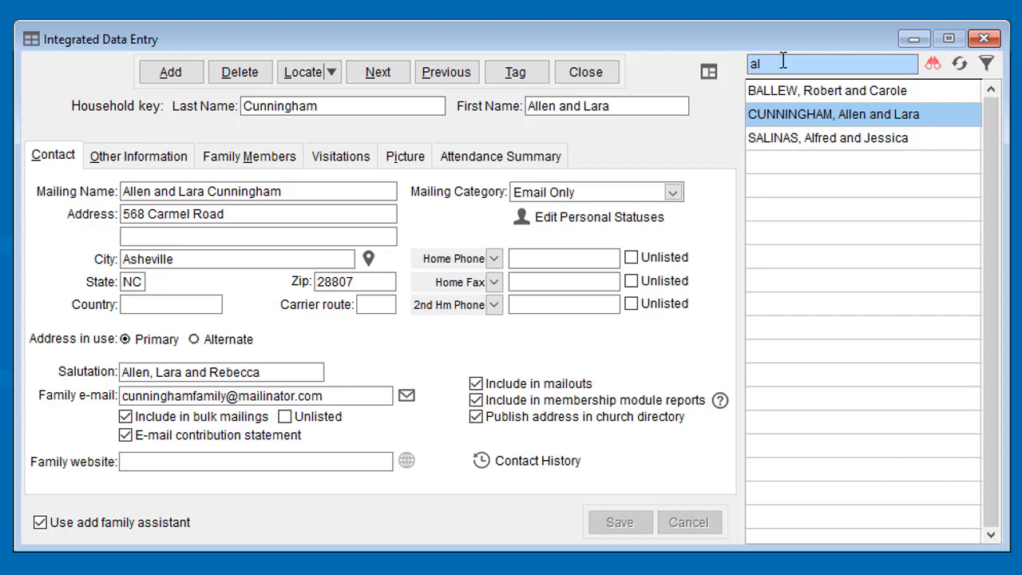
mouse_move(894, 124)
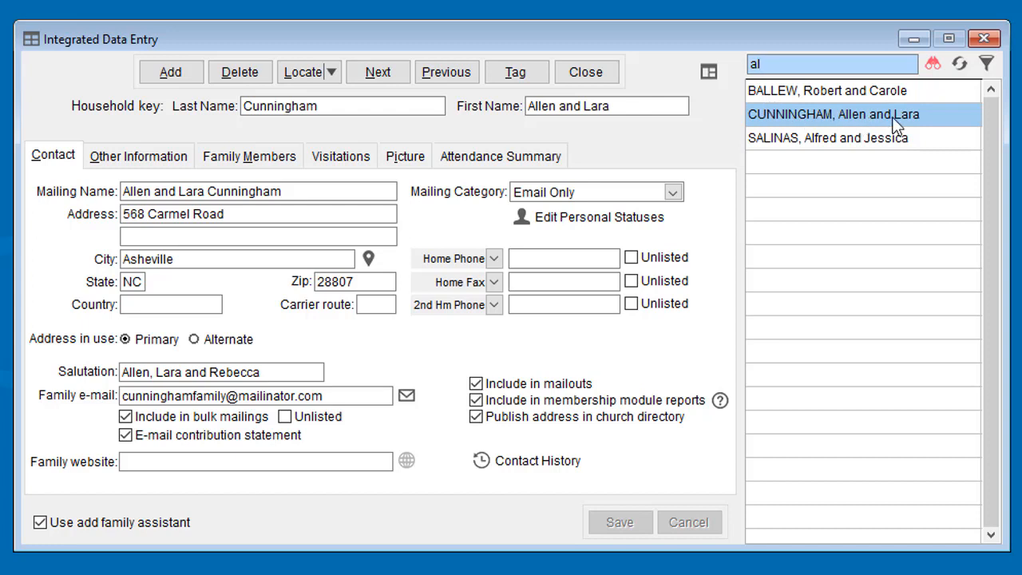
mouse_move(775, 140)
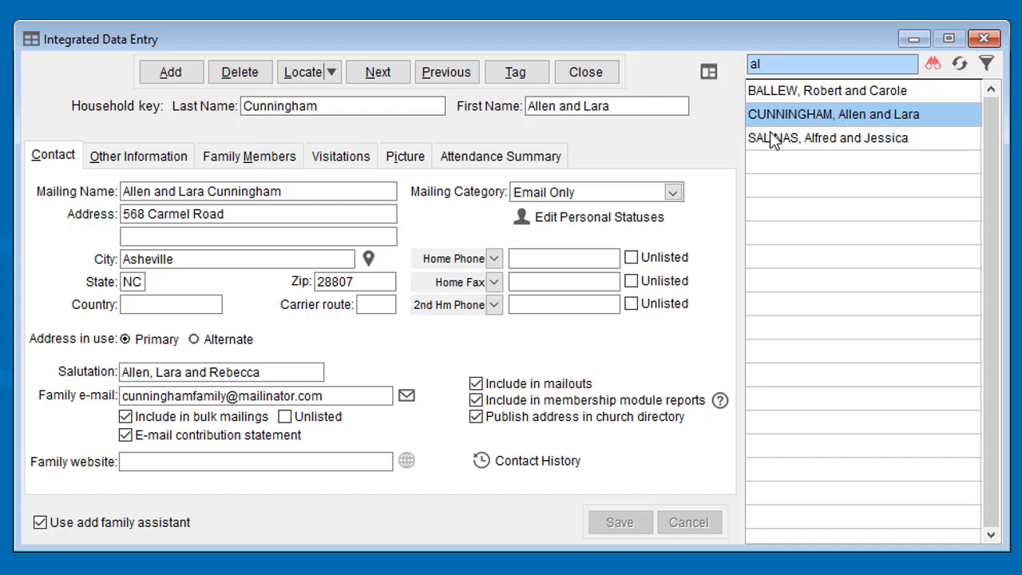